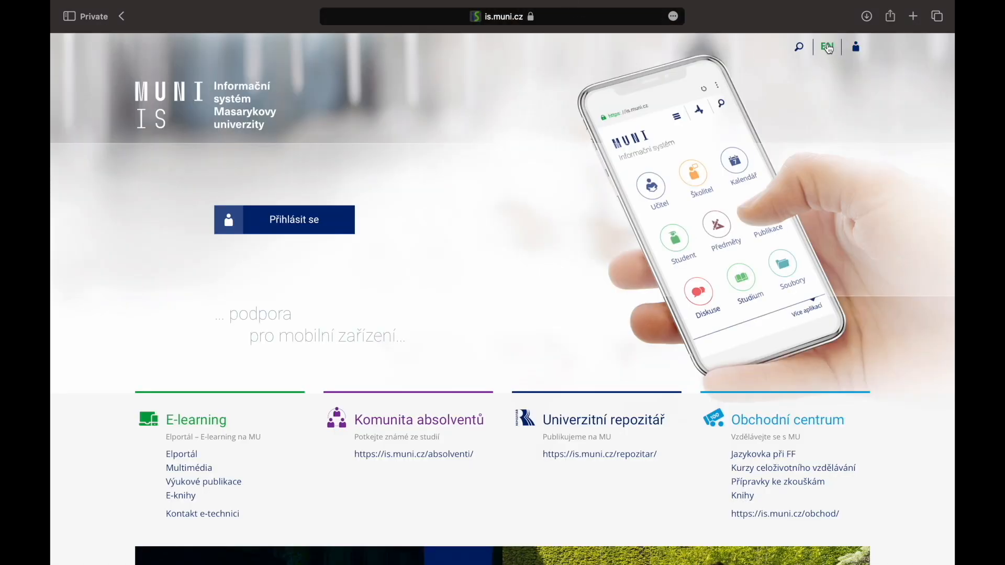
Sign in to IS MU with the saved password and reach the personal home page.
click(826, 46)
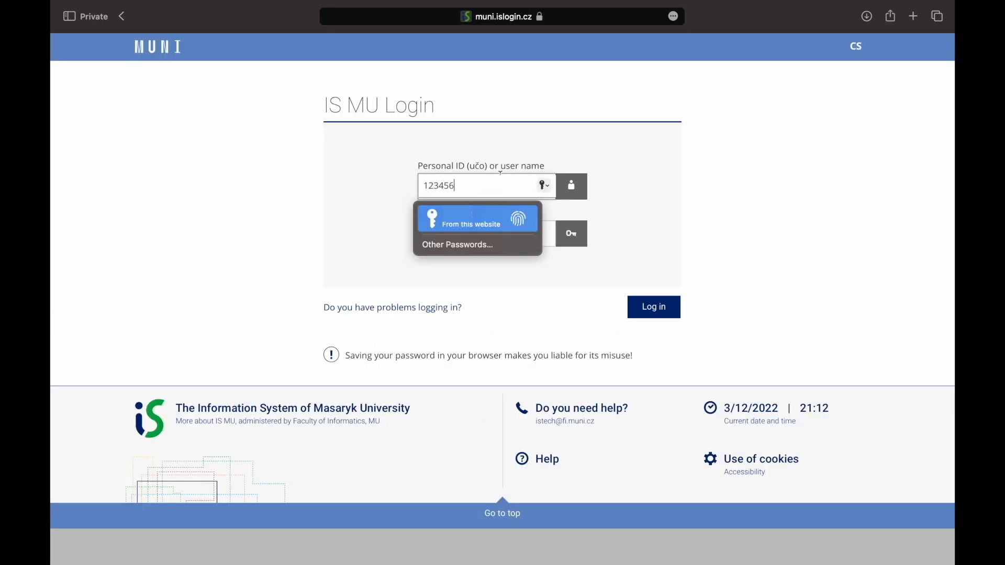
click(652, 306)
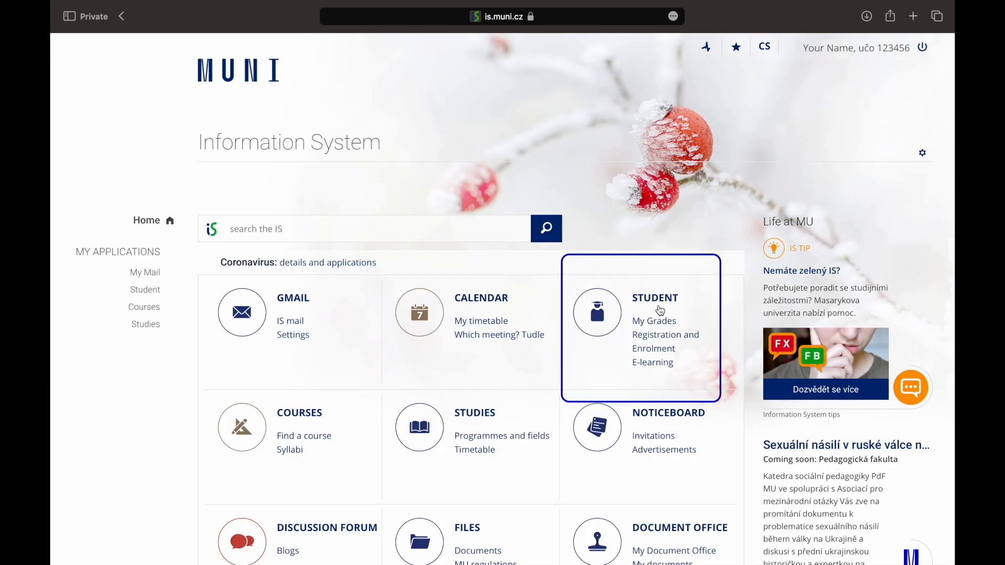
mouse_move(666, 335)
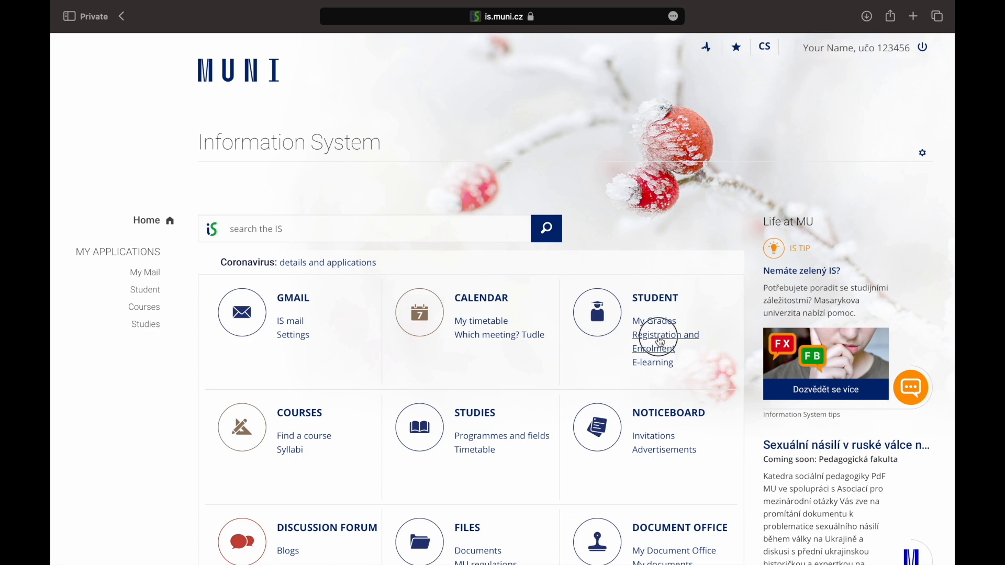
Go to Registration and Enrolment and display the registration dates of all other faculties.
click(665, 342)
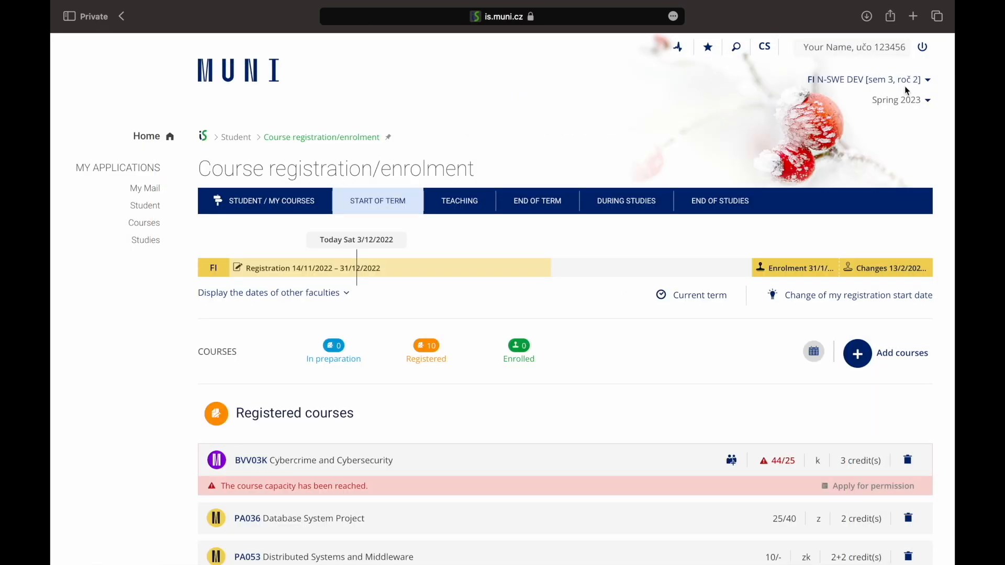
click(896, 99)
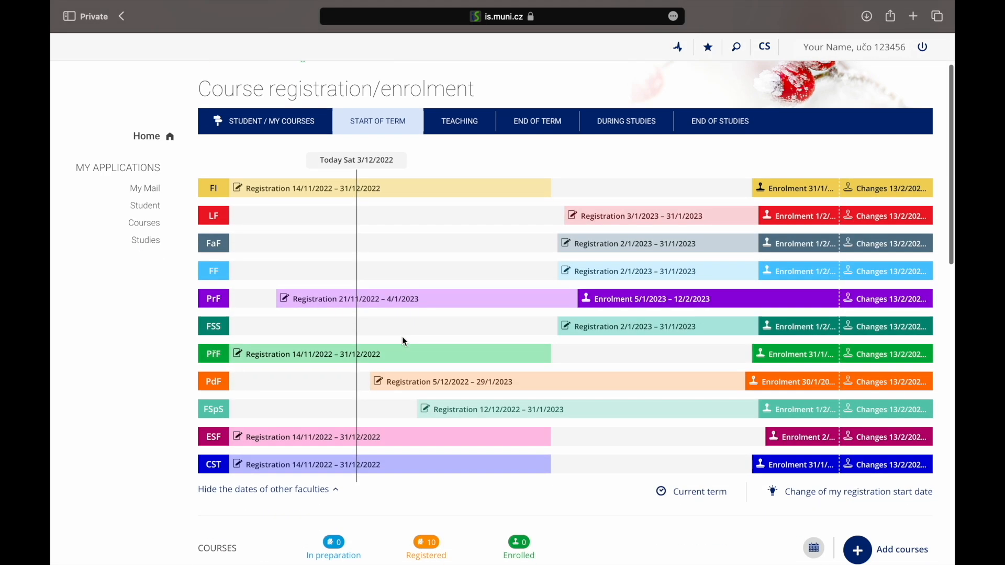
scroll(down, 3)
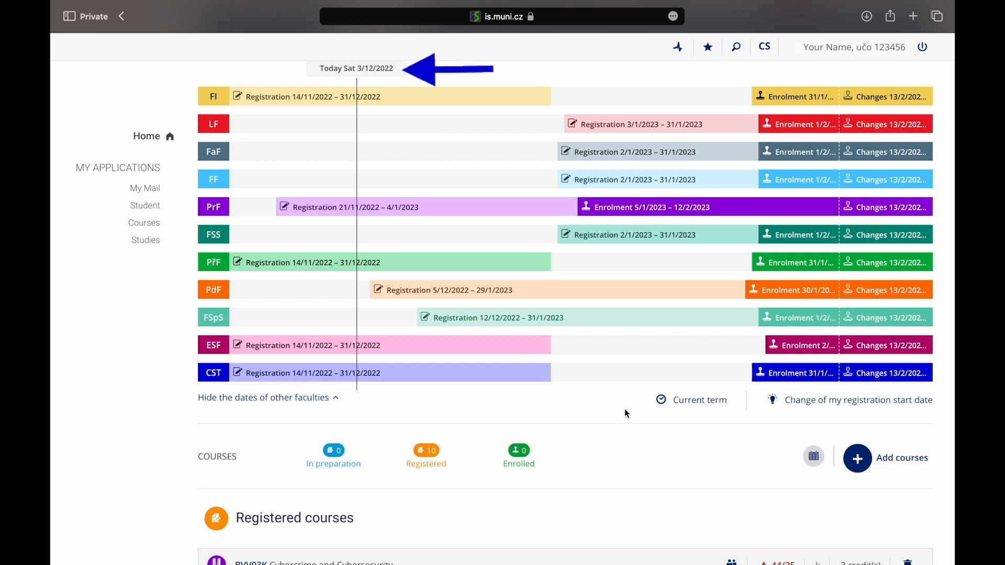
mouse_move(638, 410)
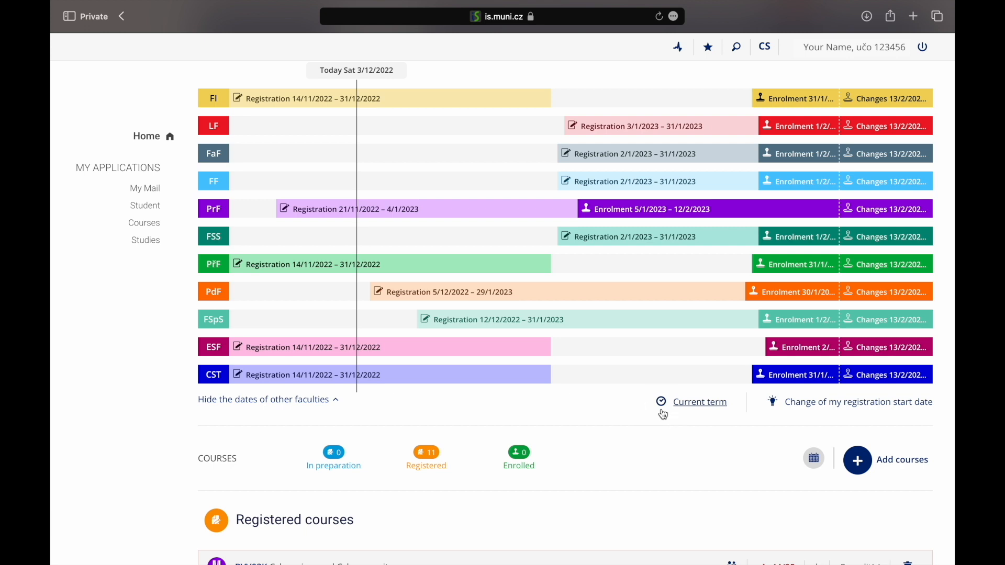
click(700, 402)
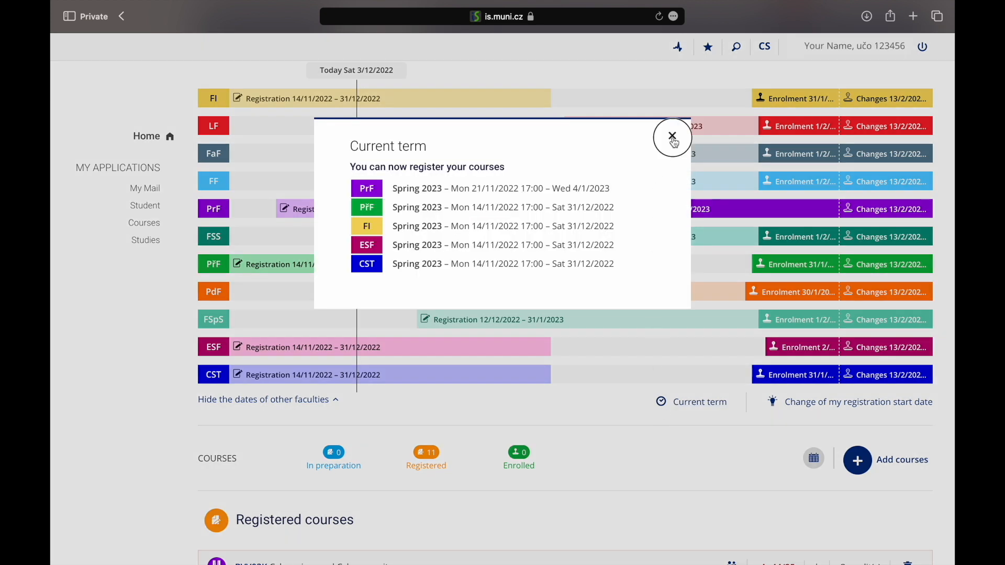
click(672, 136)
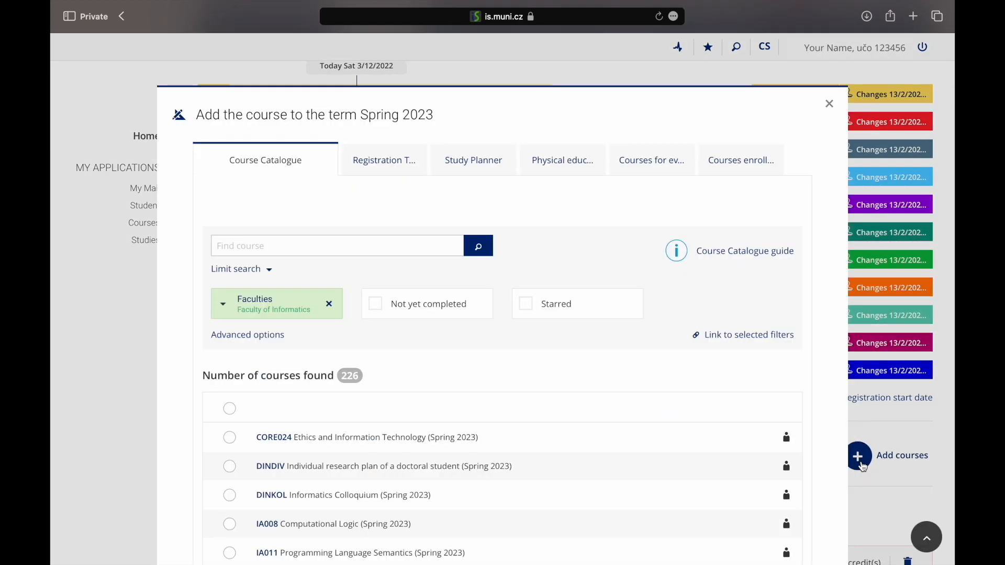
mouse_move(328, 310)
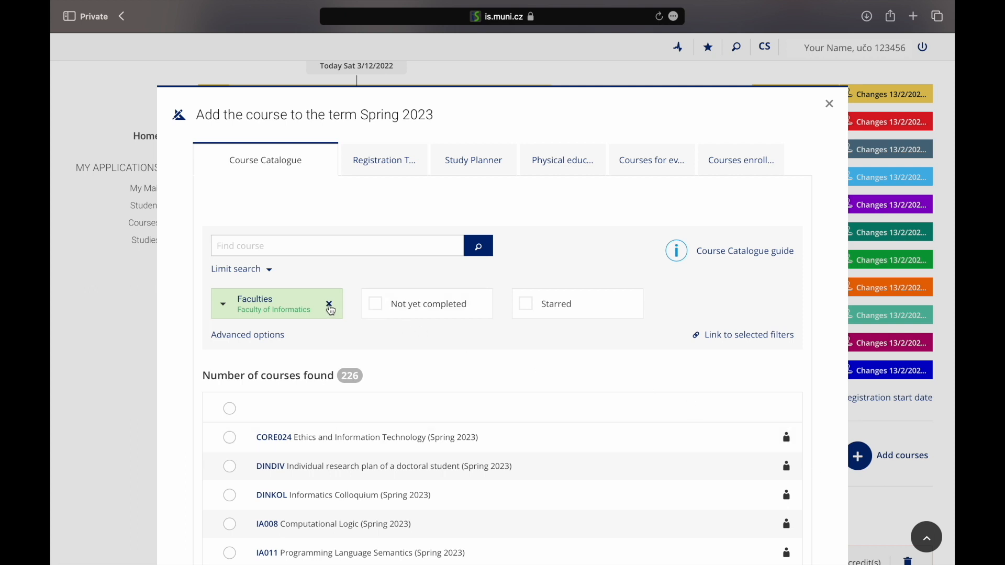
Search the whole catalogue for PB138, MVV60K and ENSB1203 and add the three courses to Spring 2023.
click(329, 303)
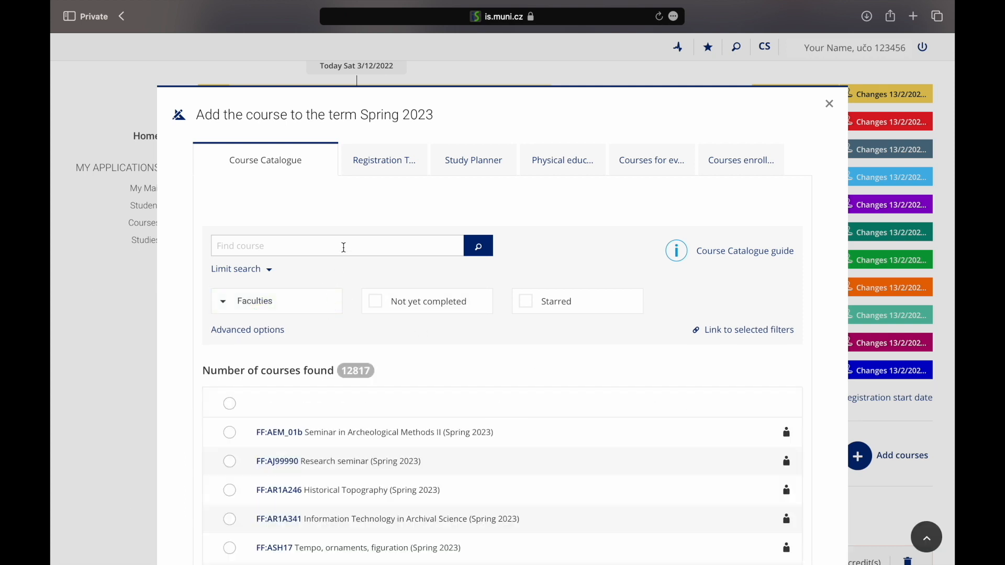
click(336, 245)
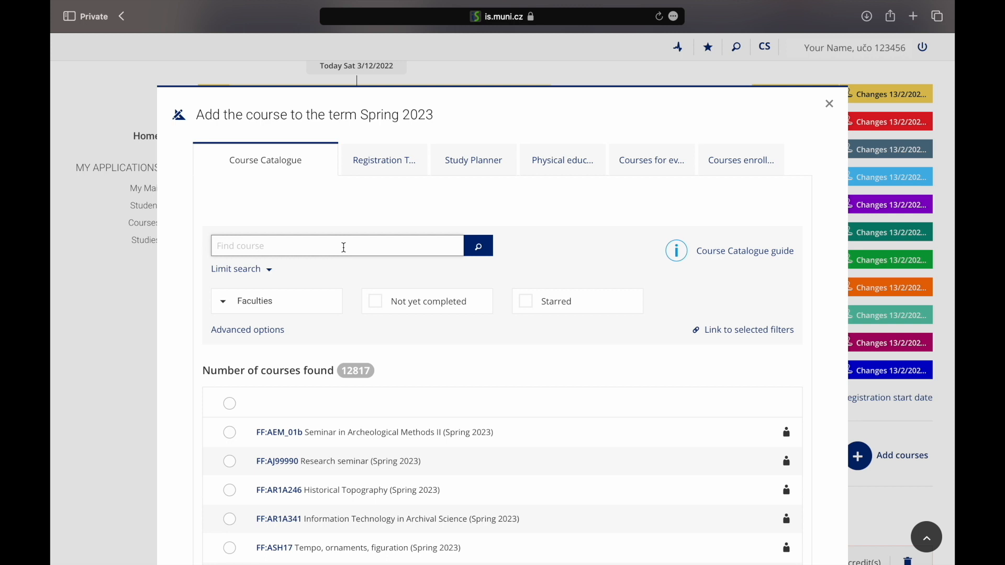
text(PB)
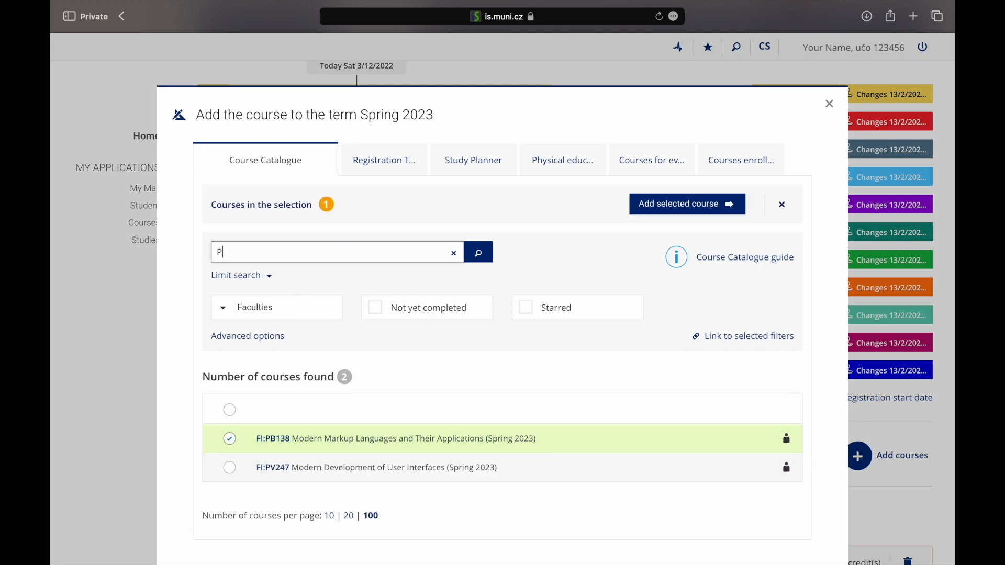
text(MVV60K)
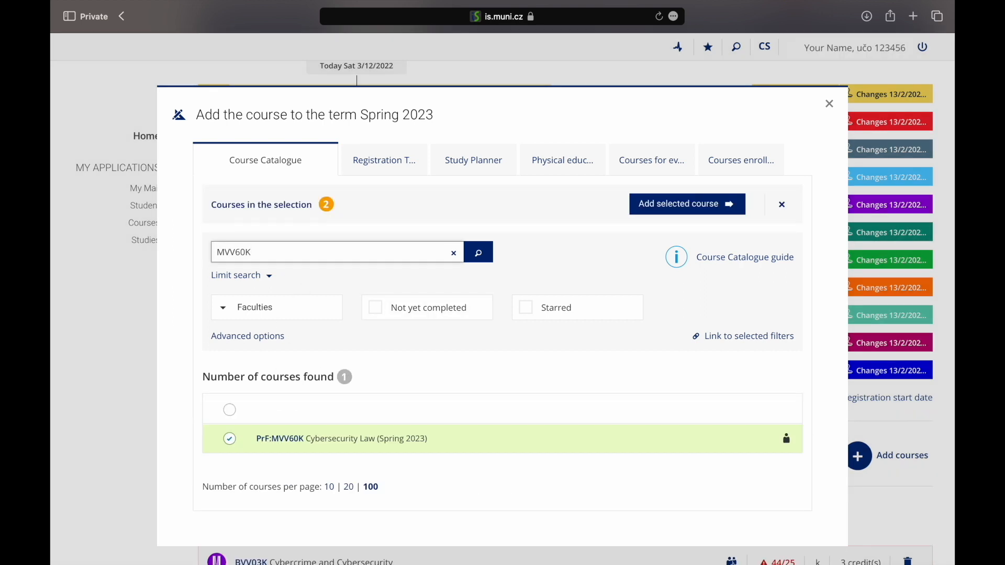
text(ENSB1203)
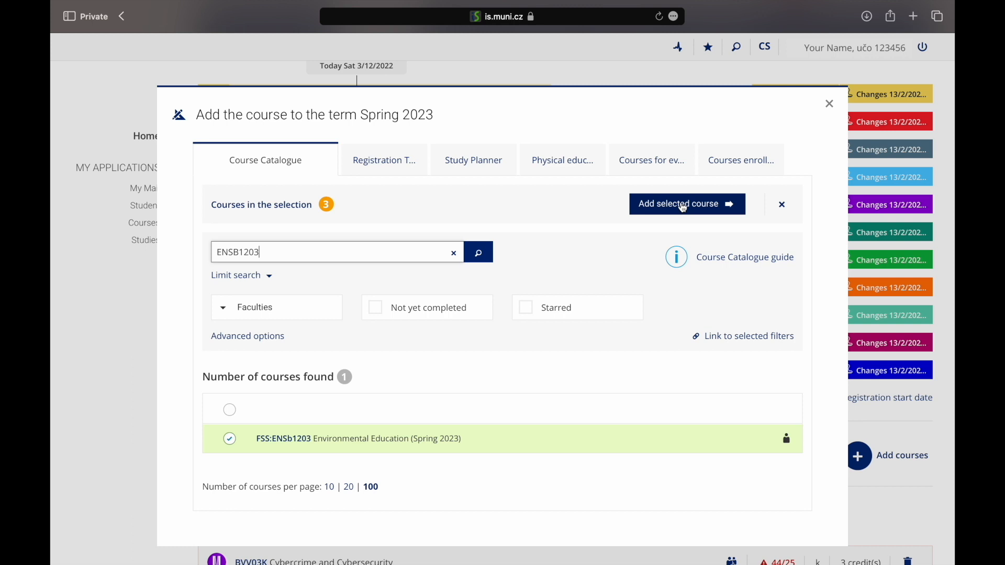
click(687, 204)
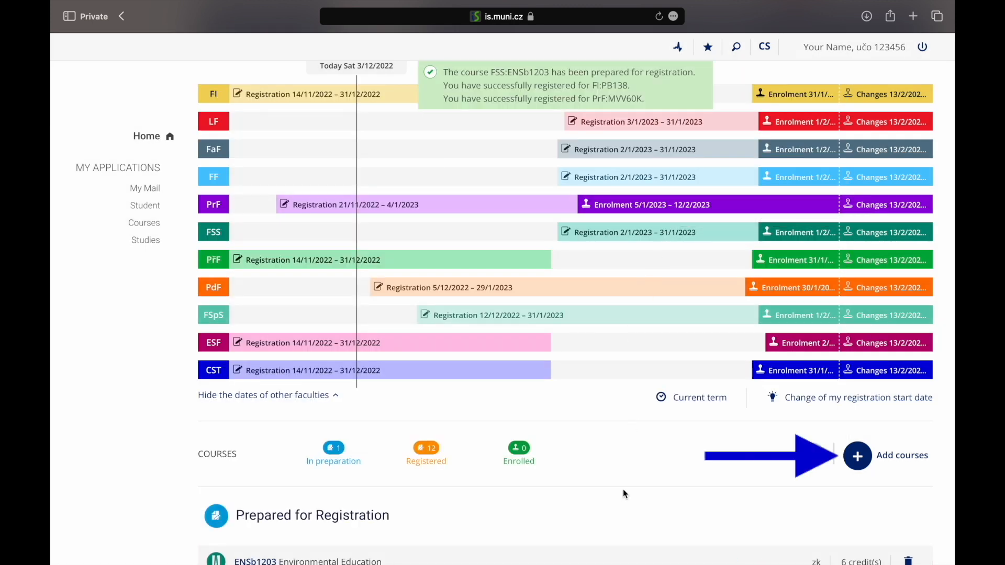
scroll(down, 3)
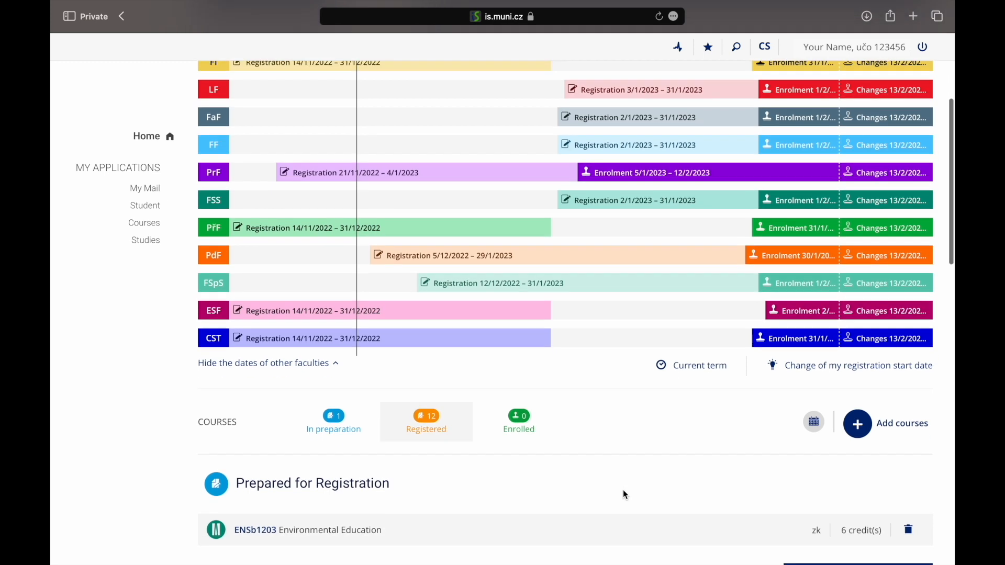
scroll(down, 3)
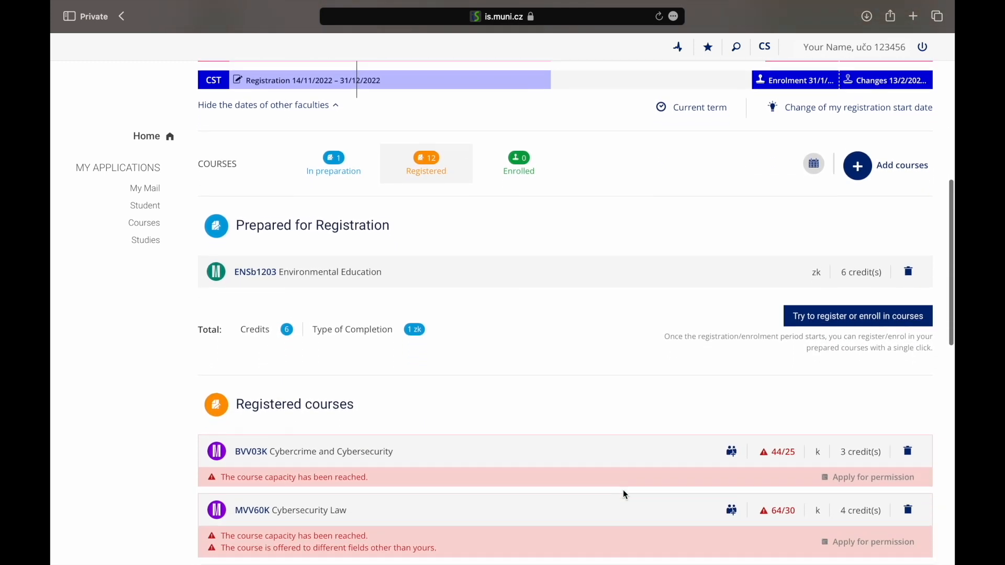
scroll(down, 3)
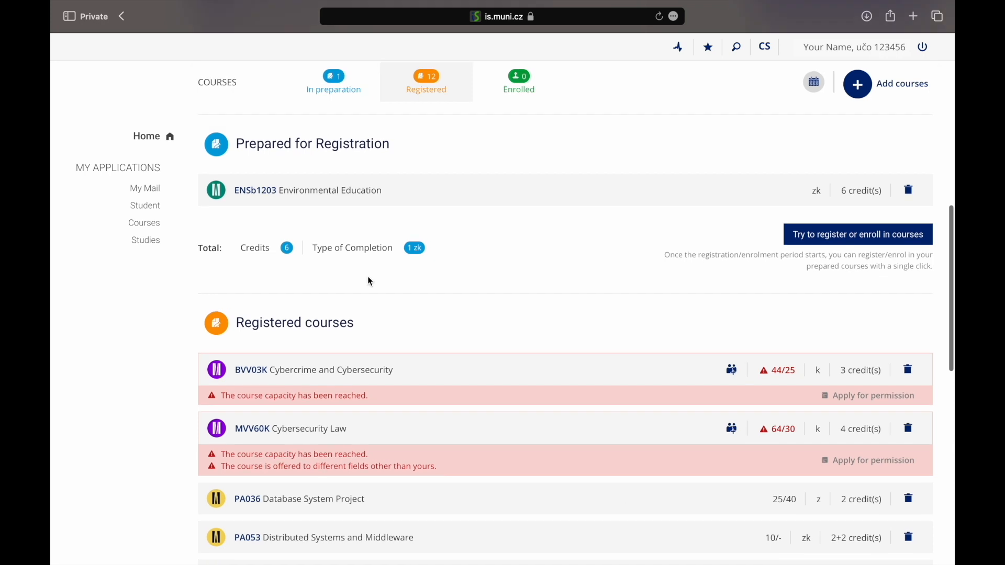
mouse_move(363, 272)
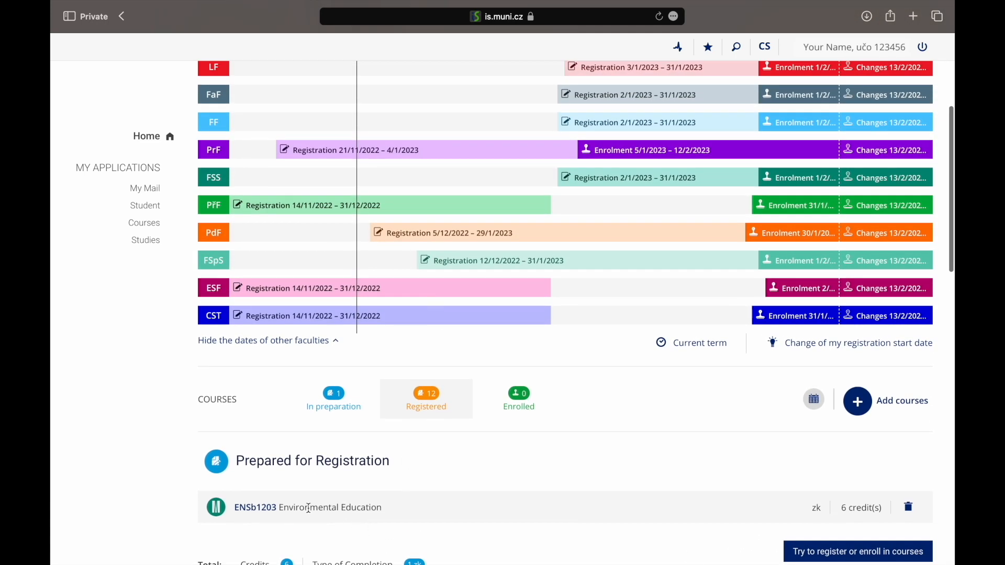
double_click(330, 506)
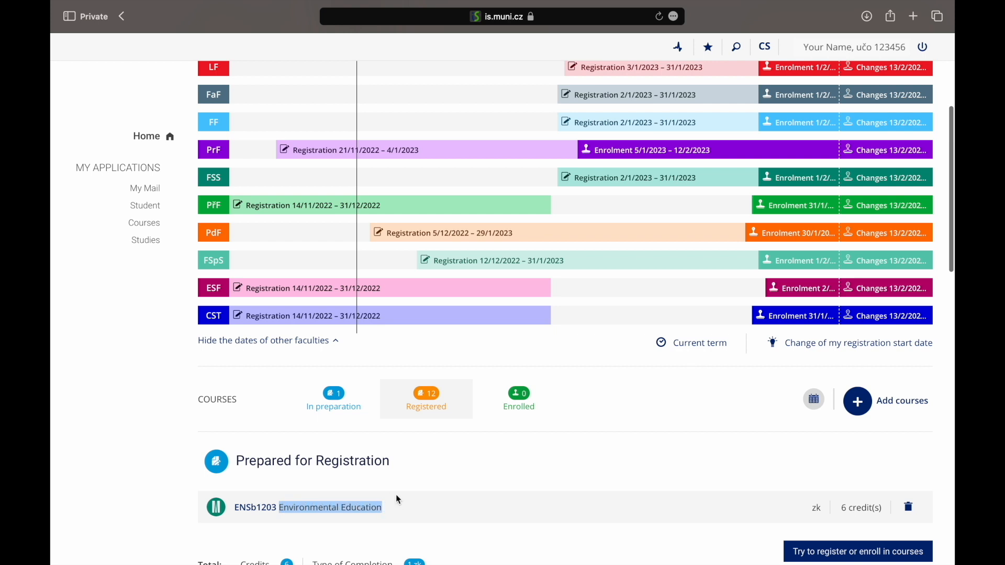
scroll(down, 3)
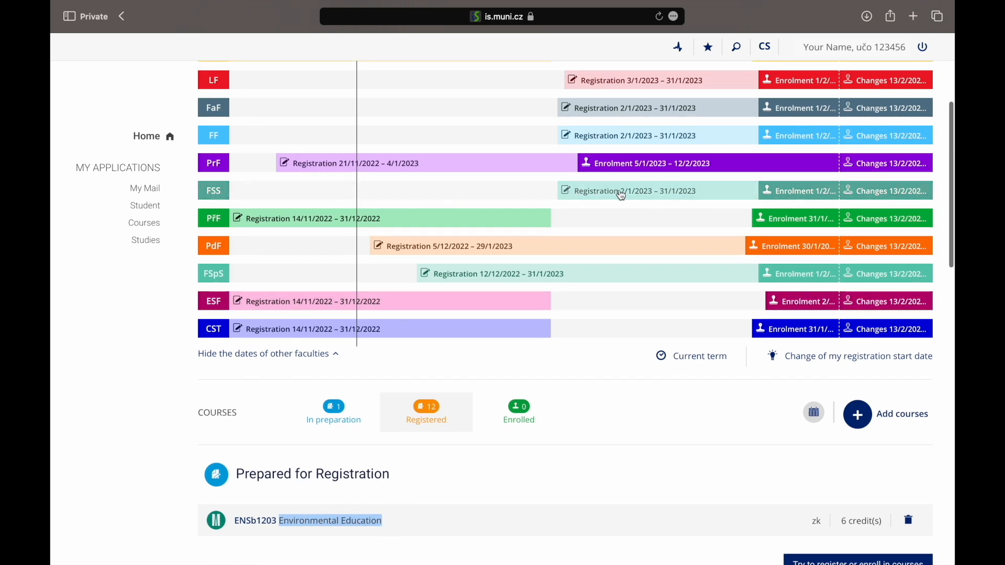
scroll(down, 3)
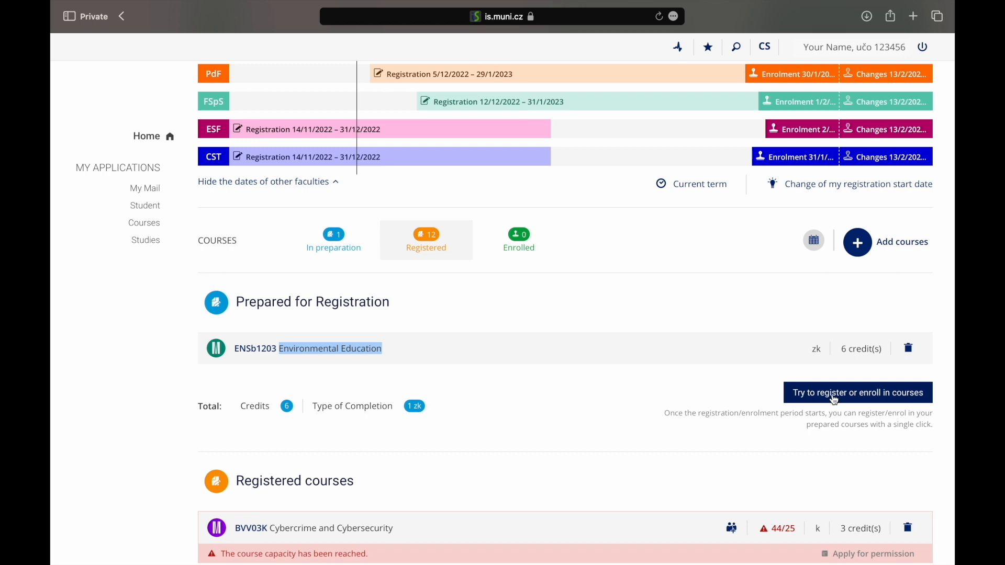
scroll(down, 3)
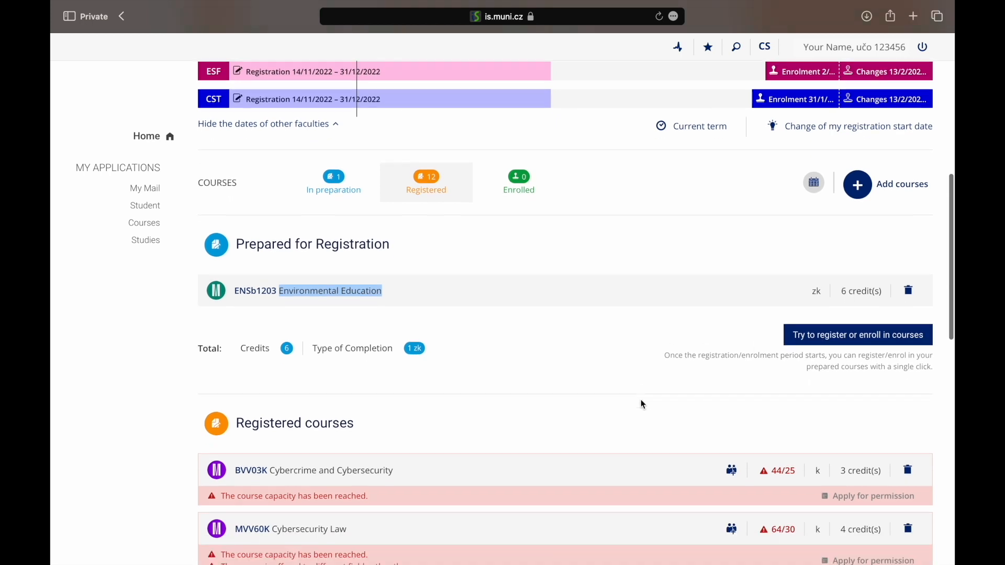
scroll(down, 3)
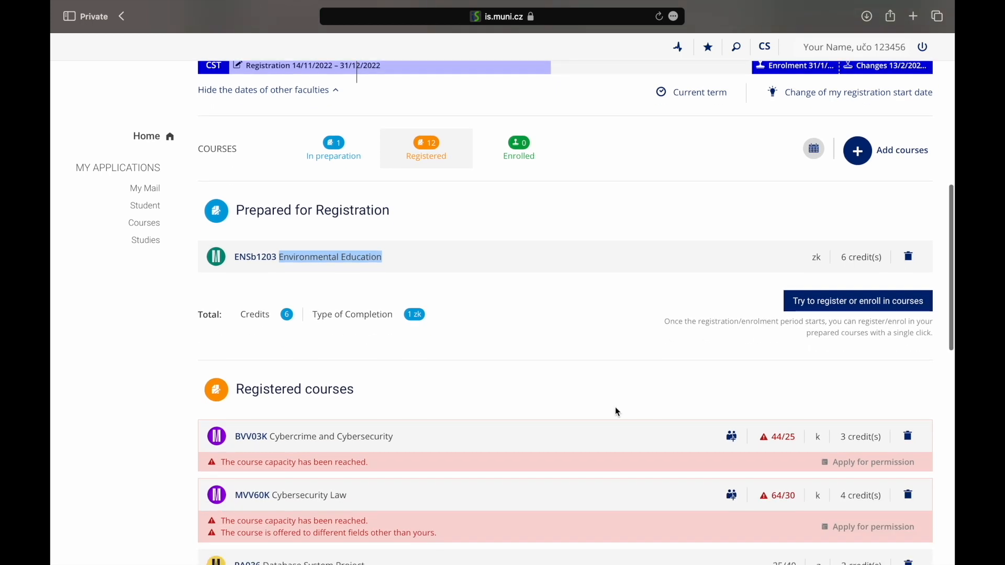
scroll(down, 3)
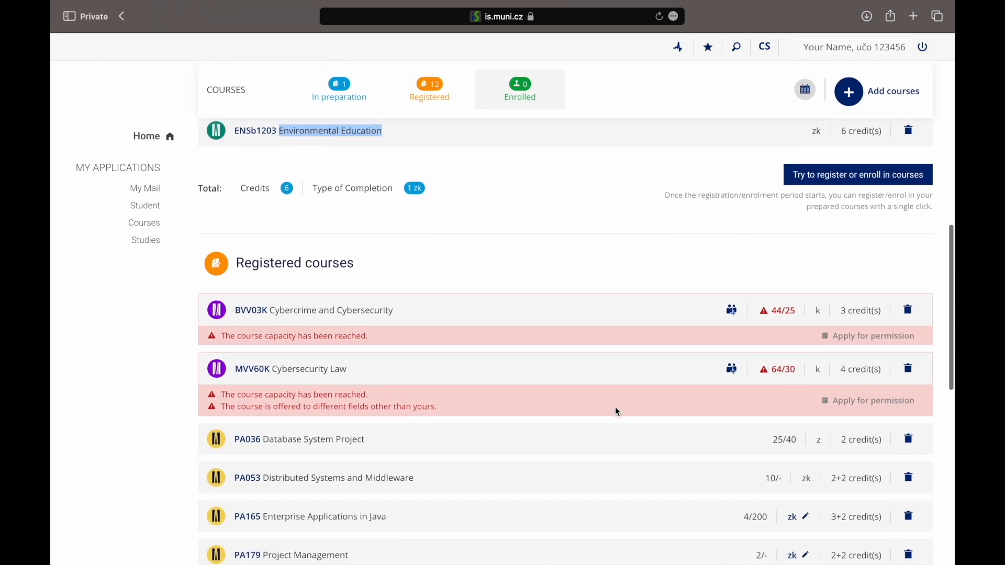
scroll(down, 3)
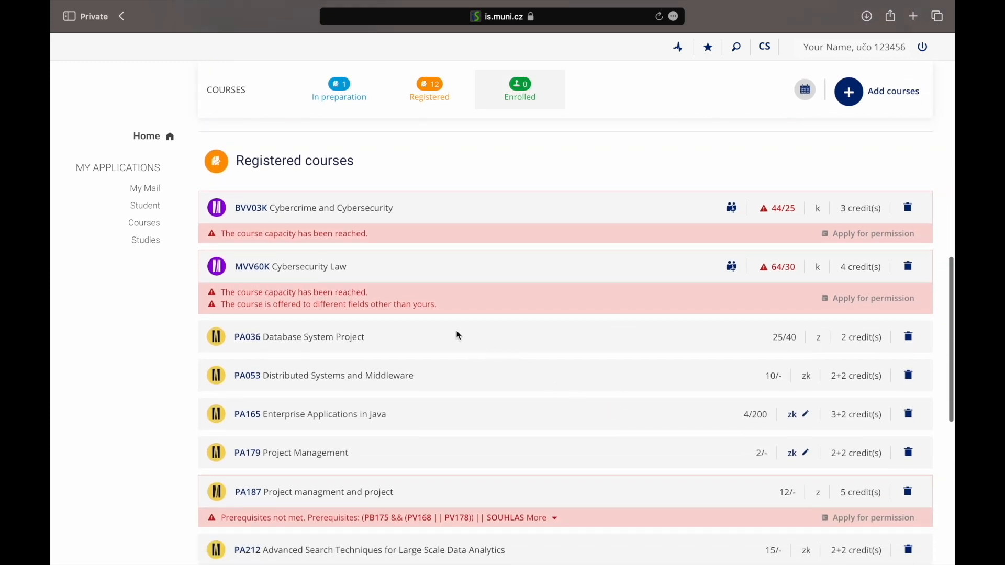
mouse_move(249, 435)
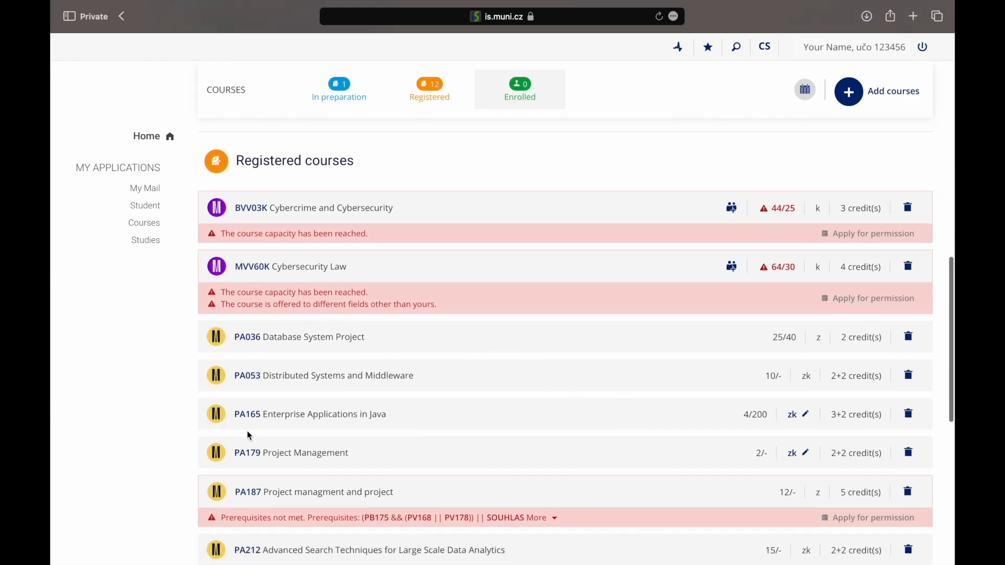
scroll(down, 3)
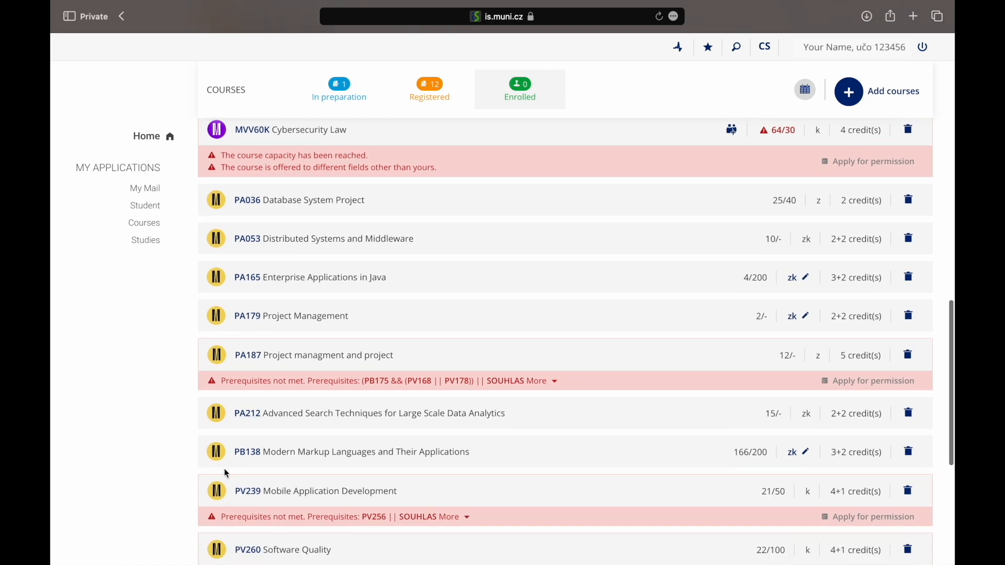
mouse_move(210, 450)
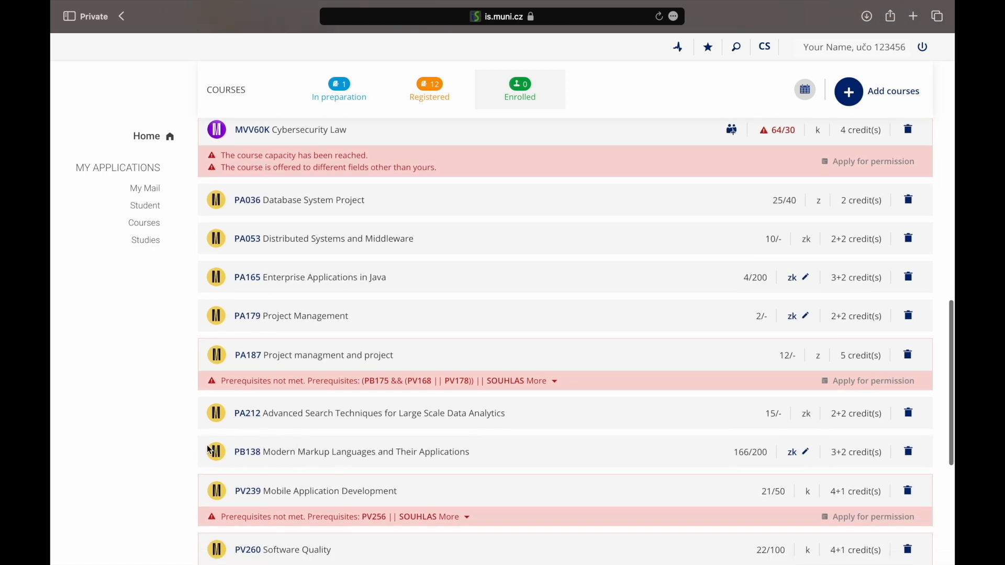
mouse_move(223, 431)
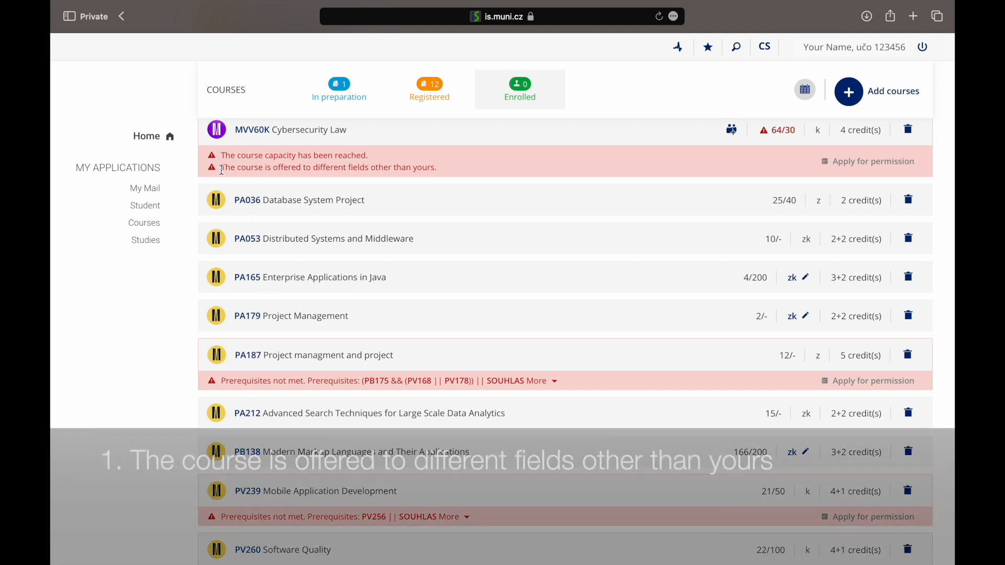
Replace ENSb1203 with CJVS001 Spanish for Beginners I as the course prepared for registration.
drag(221, 167, 436, 167)
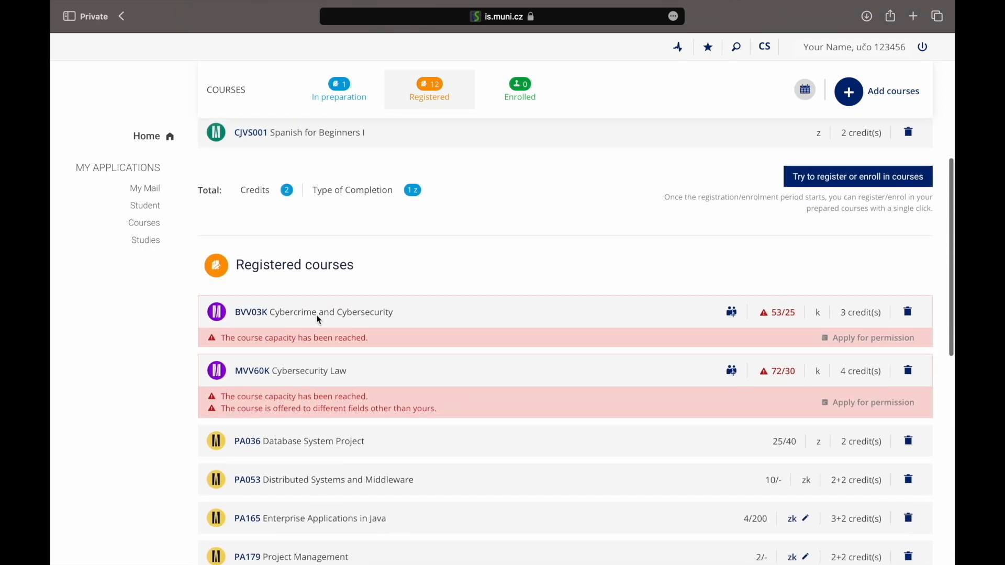
Remove MVV60K Cybersecurity Law from registered courses and search the catalogue for pa220, finding nothing.
scroll(down, 3)
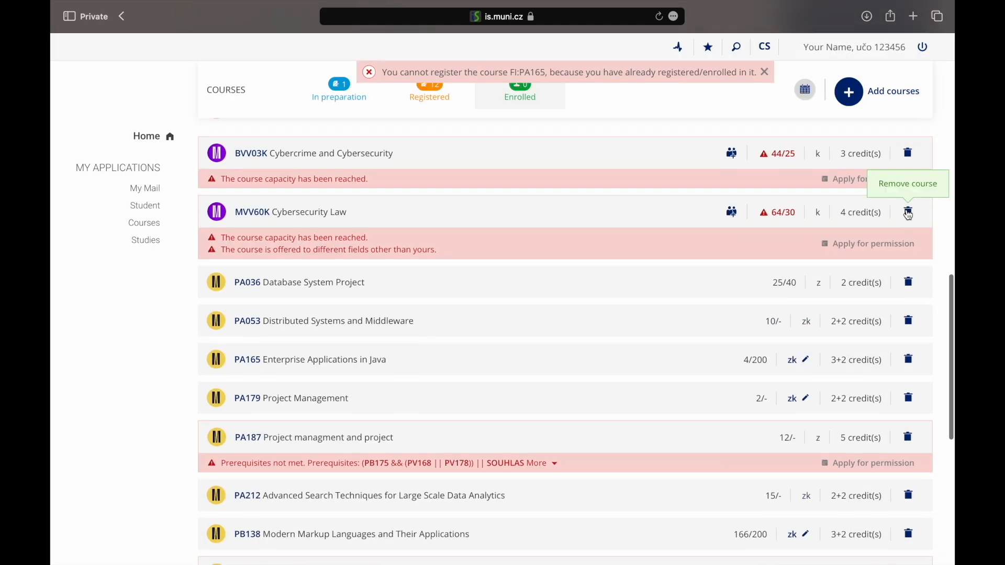
click(907, 213)
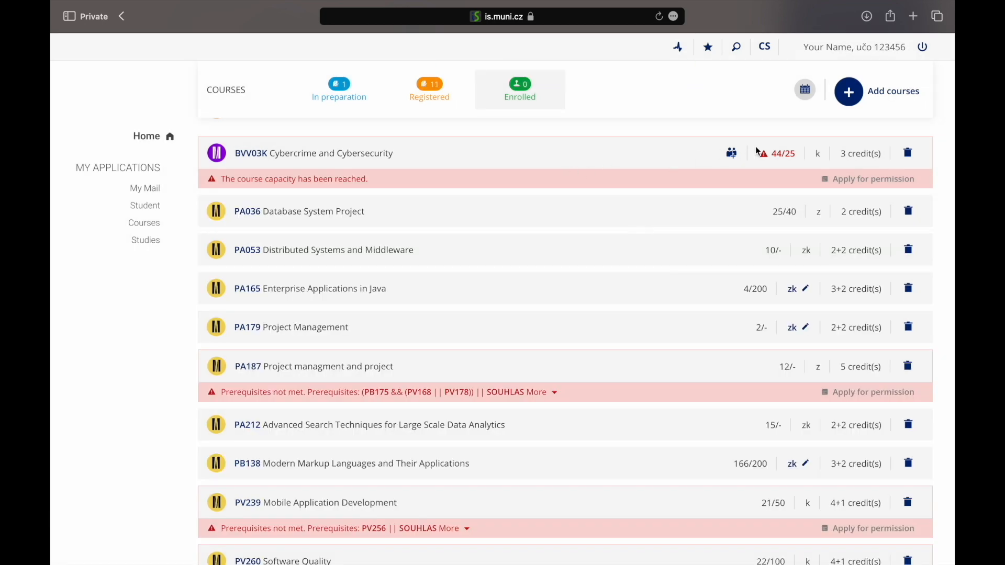
click(877, 90)
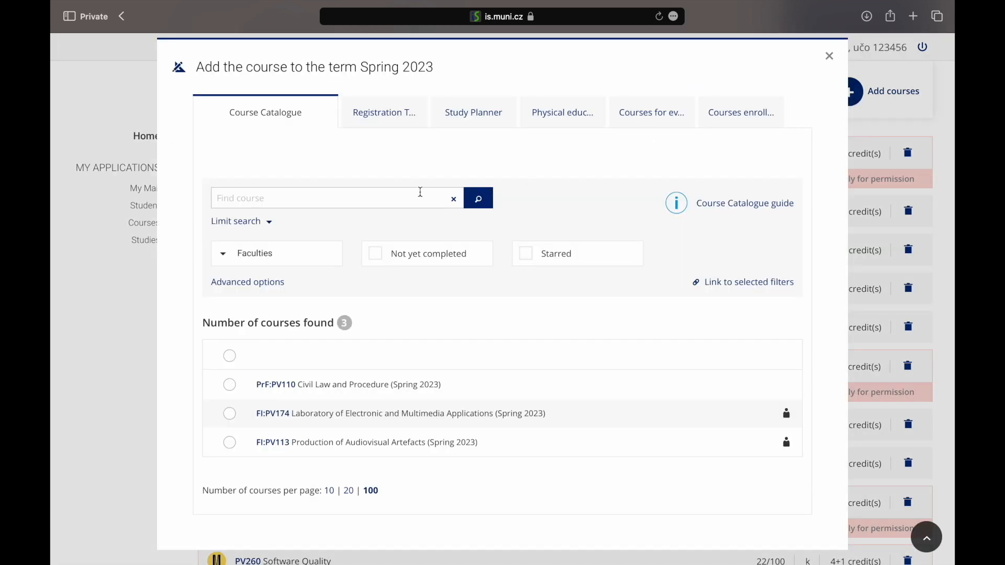
text(pa220)
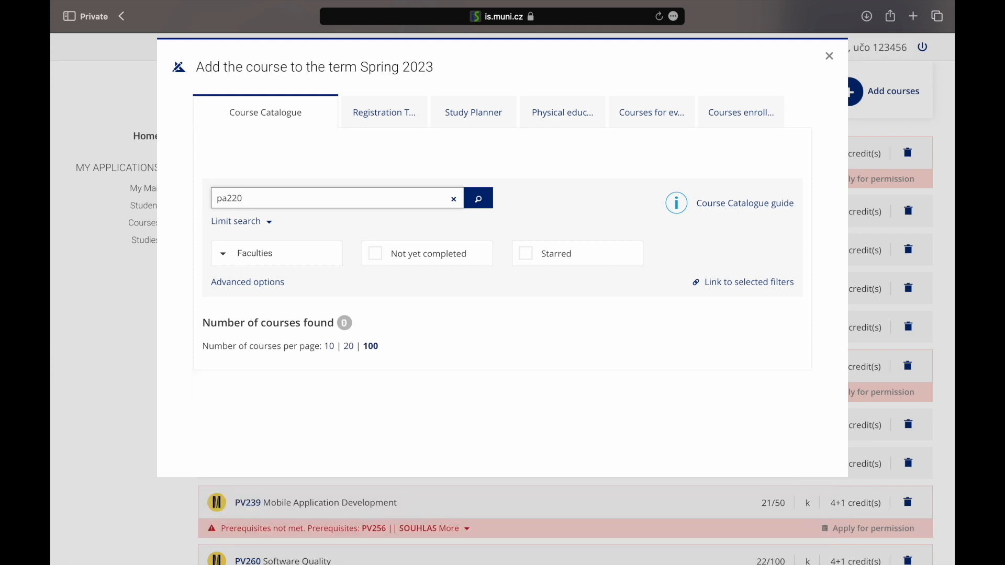